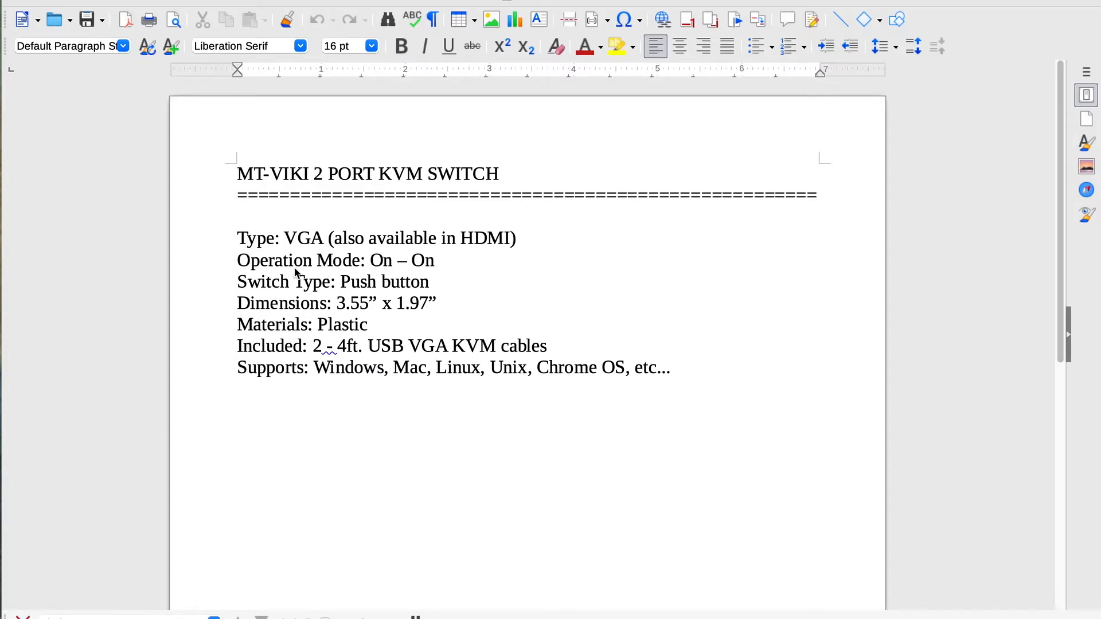
mouse_move(331, 251)
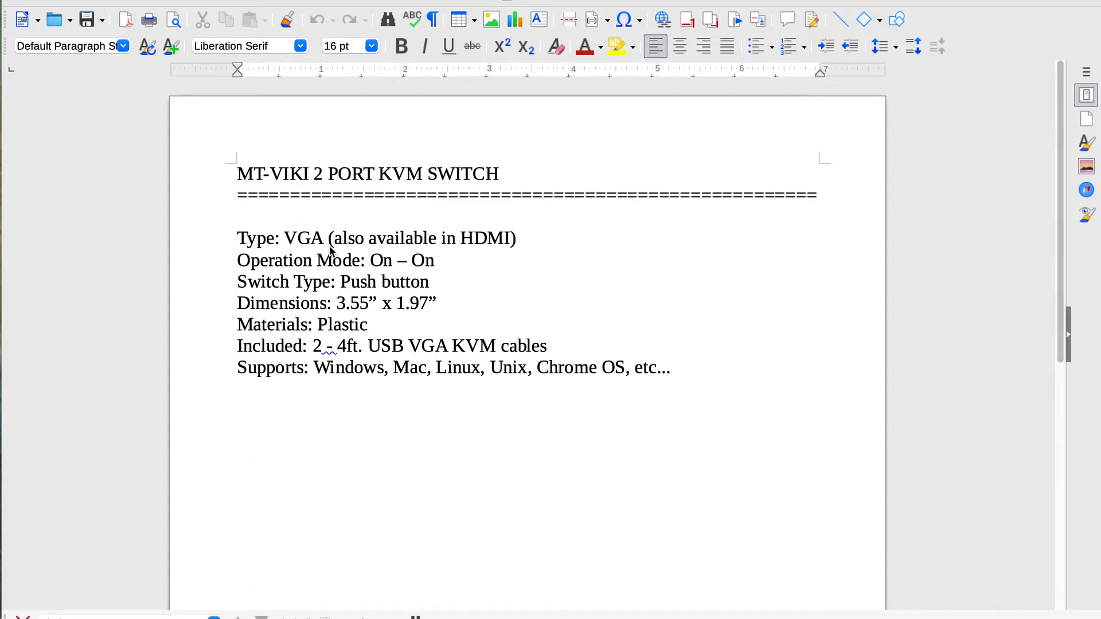
mouse_move(519, 254)
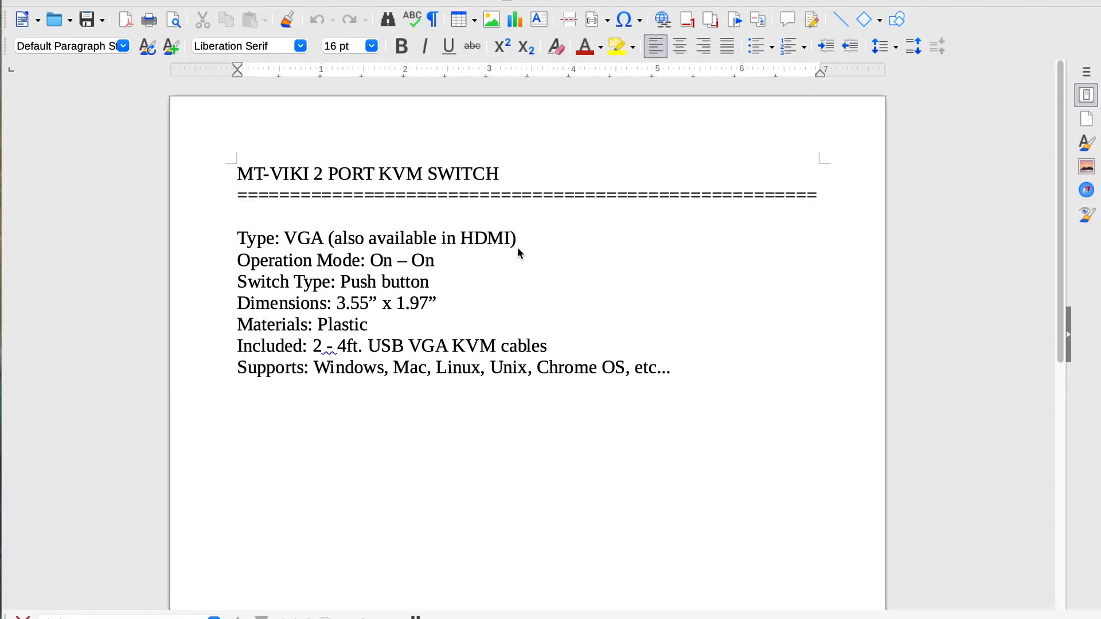
mouse_move(410, 279)
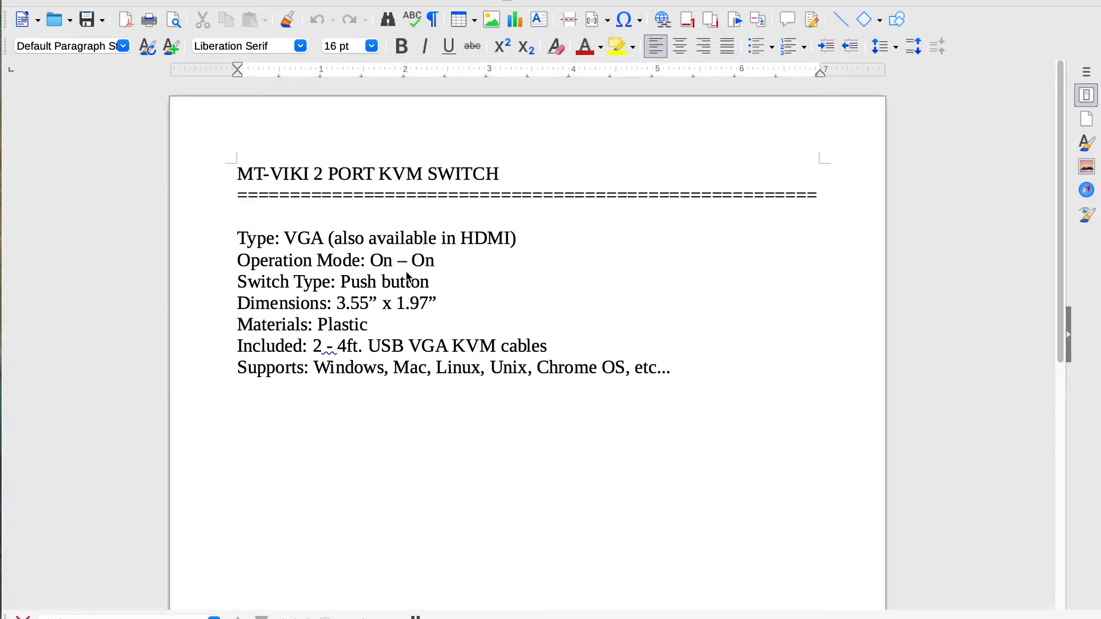
mouse_move(432, 303)
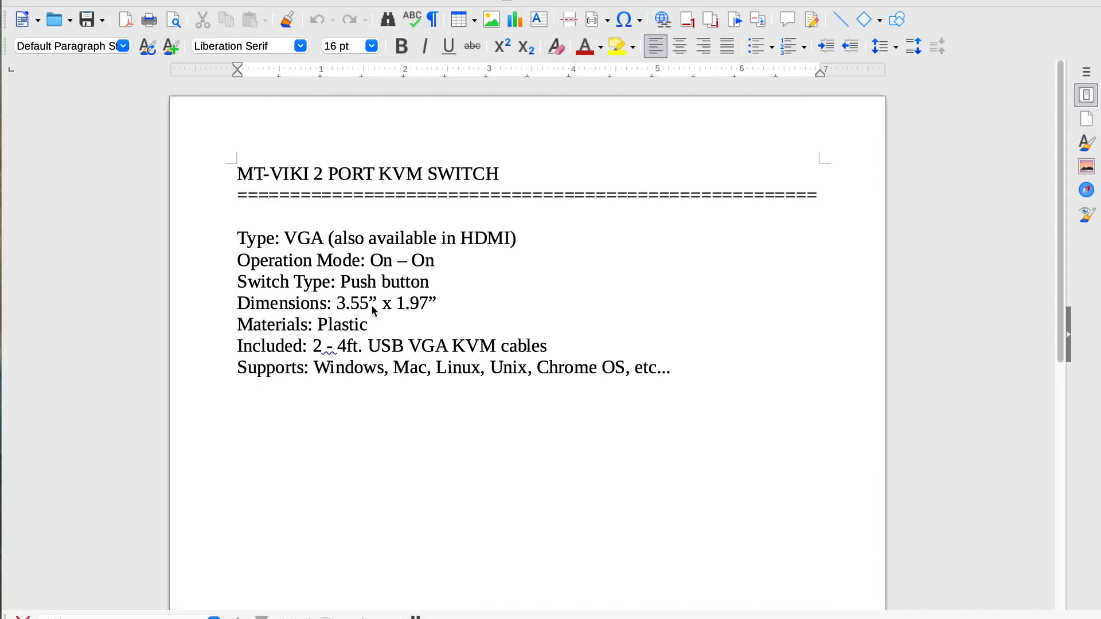
mouse_move(397, 316)
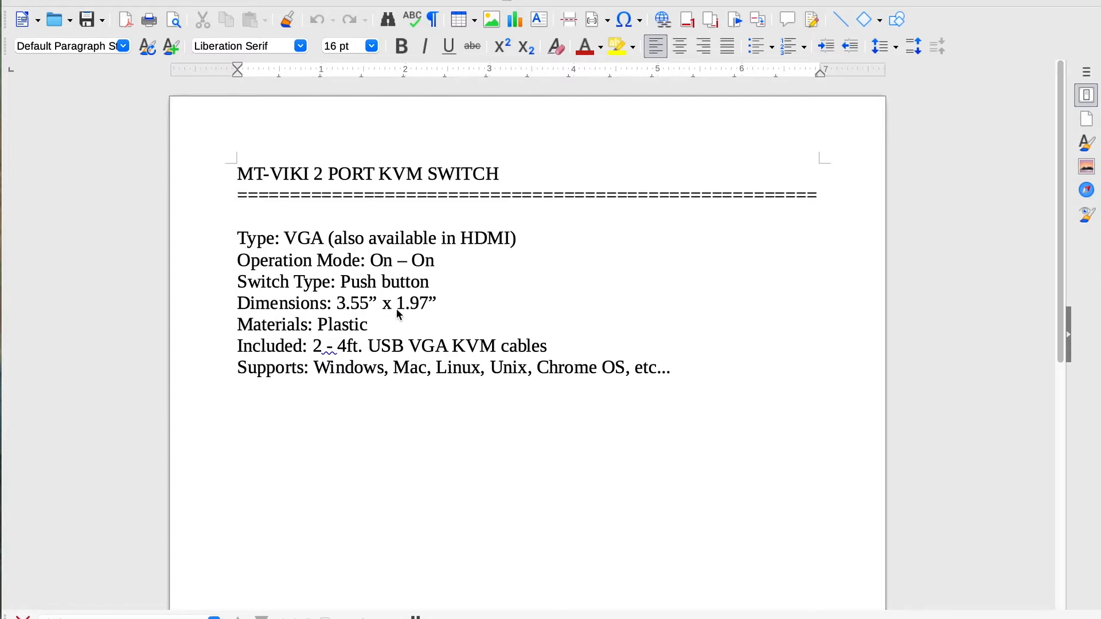
mouse_move(285, 329)
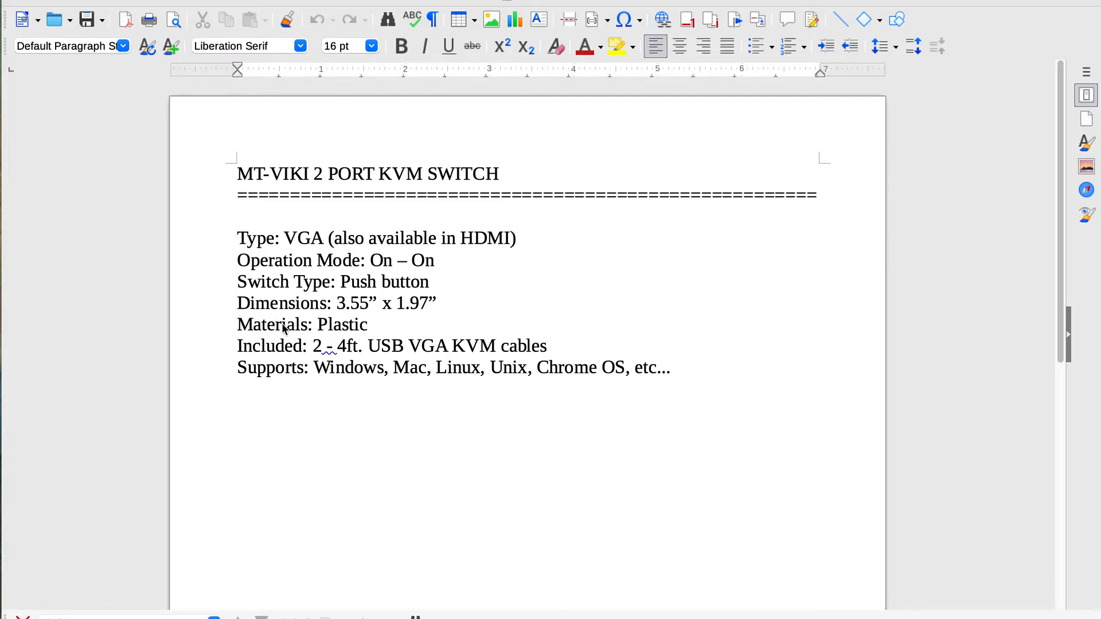
mouse_move(320, 358)
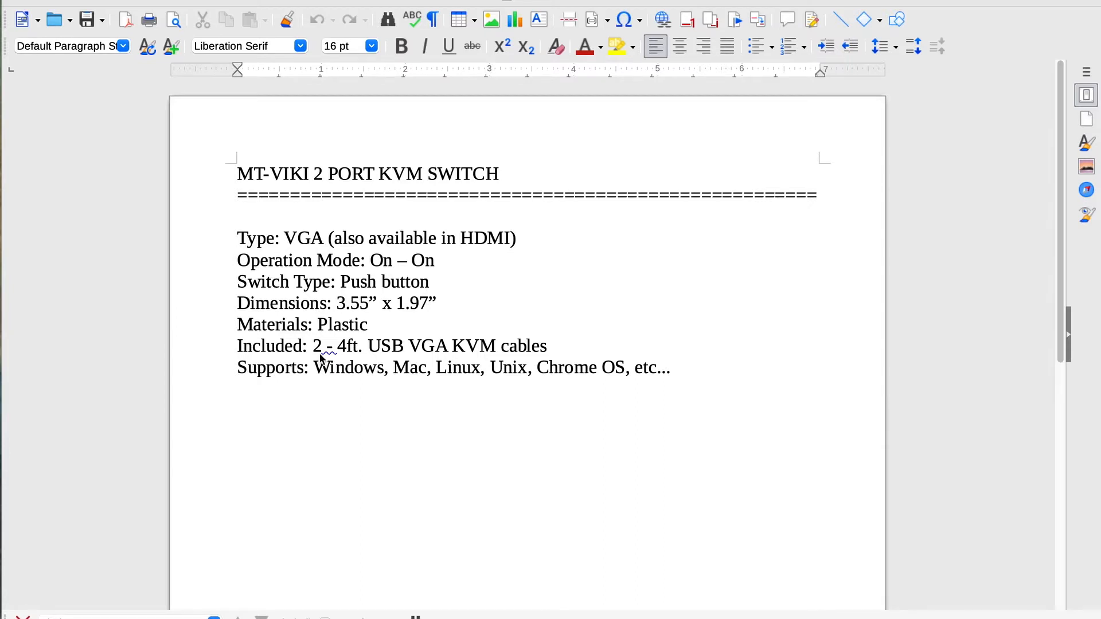
mouse_move(383, 360)
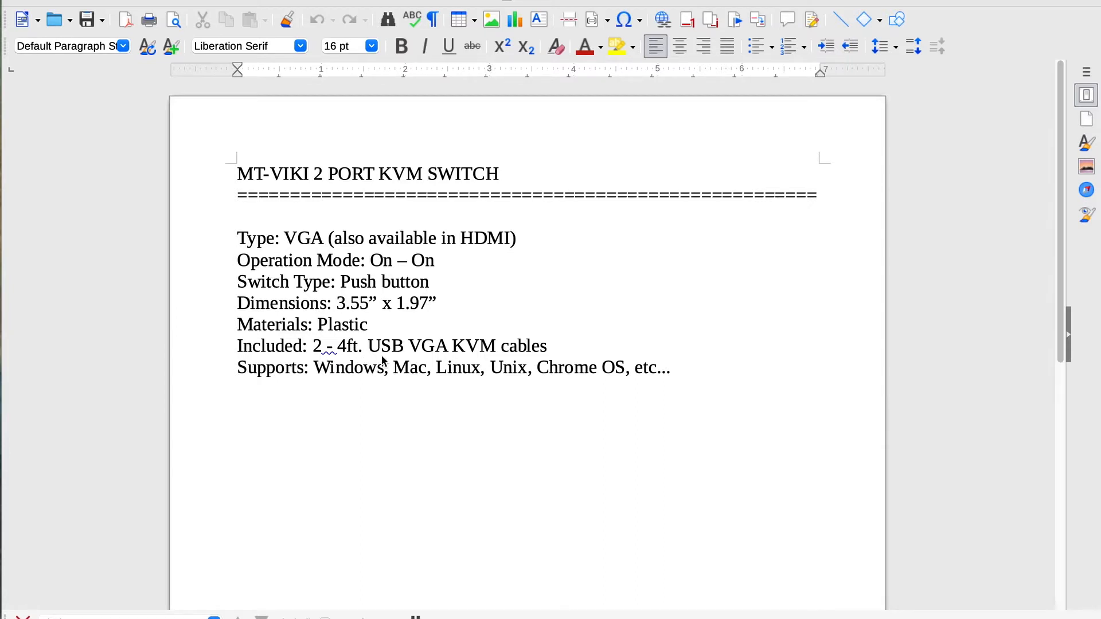
mouse_move(512, 362)
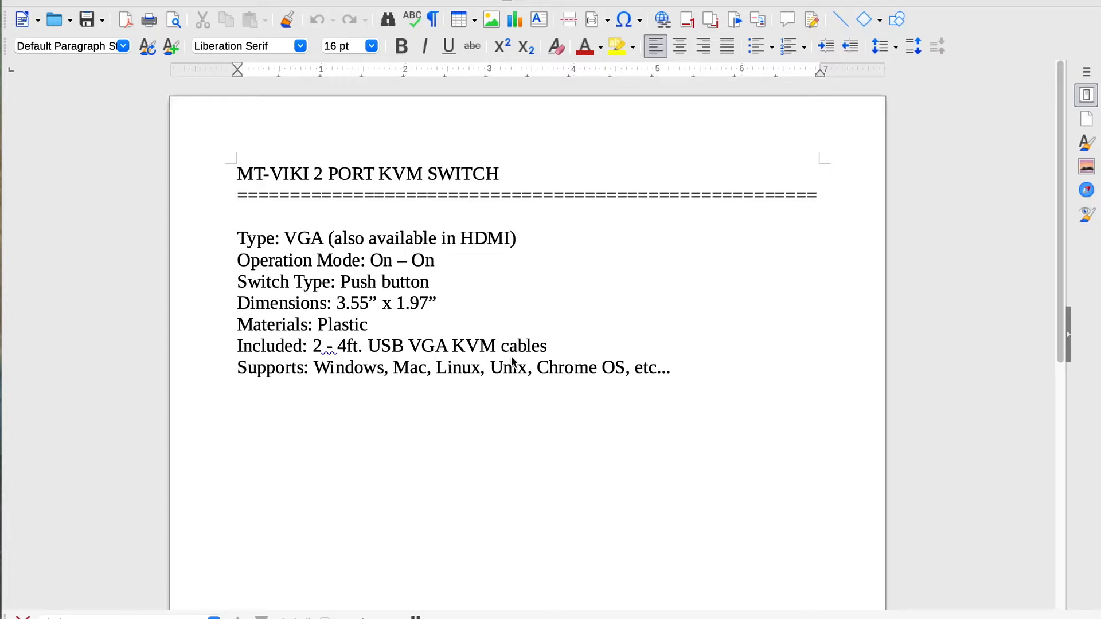
mouse_move(464, 394)
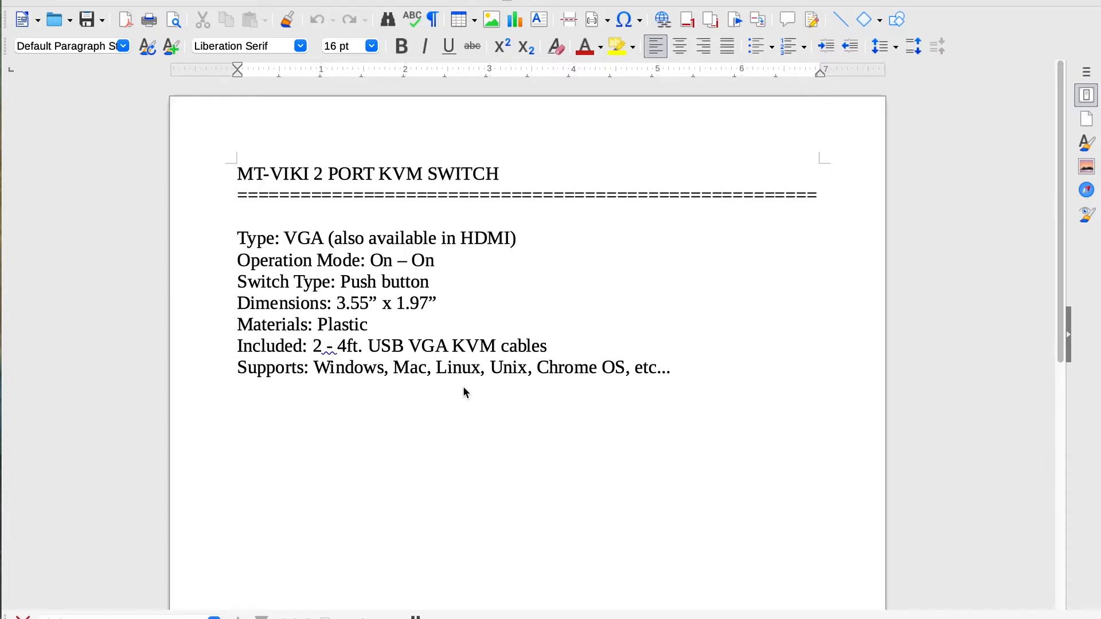
mouse_move(518, 392)
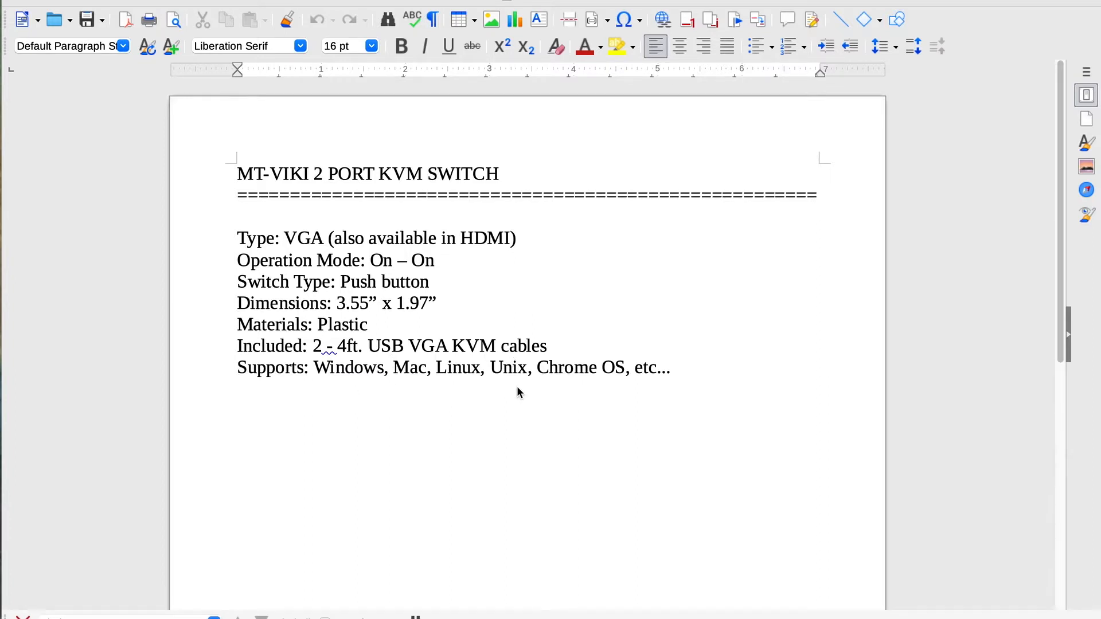